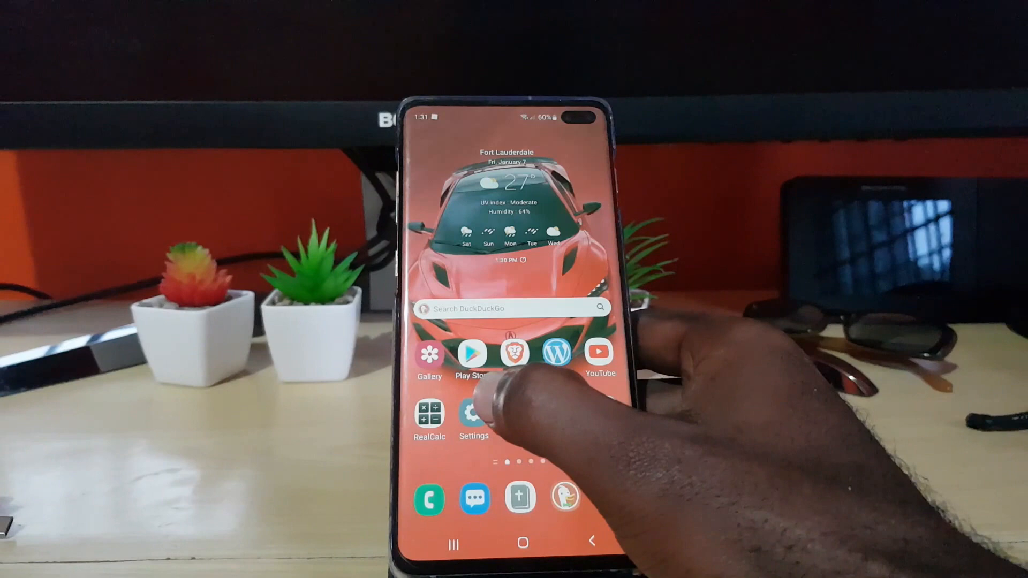
# Step: View About phone's Software information listing One UI 4.0 and Android 12
pyautogui.click(472, 414)
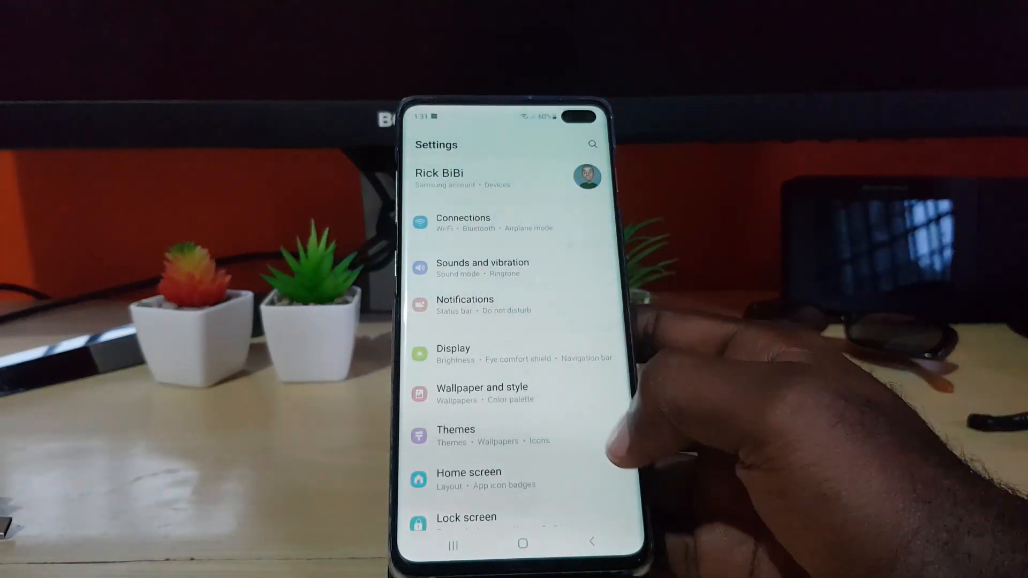
pyautogui.scroll(-3)
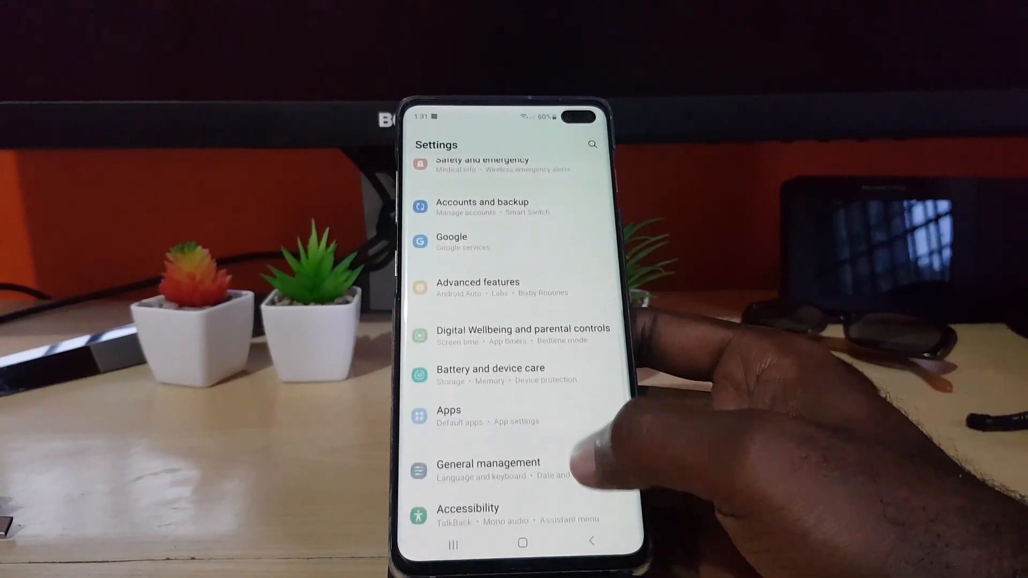
pyautogui.scroll(-3)
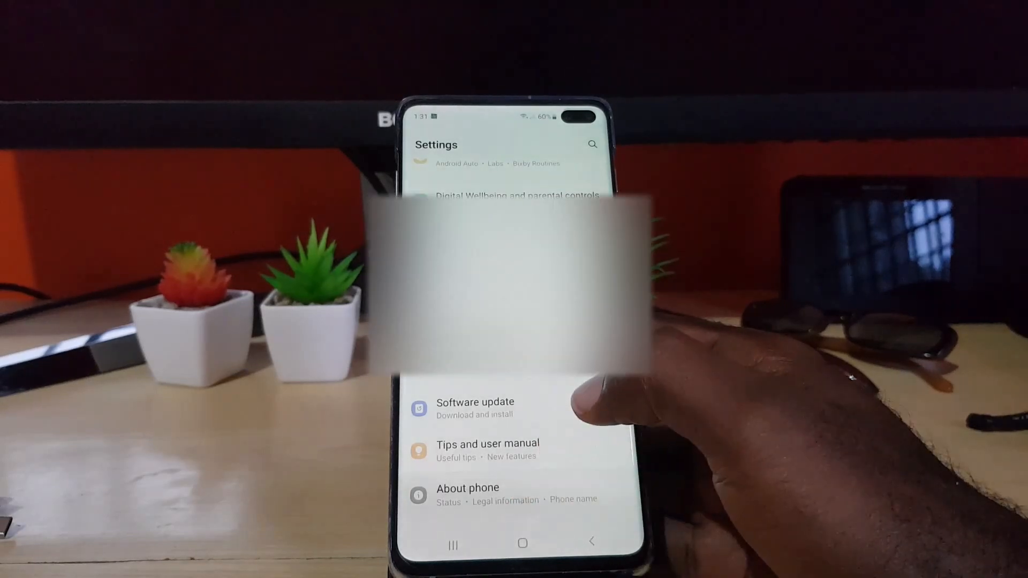
pyautogui.click(467, 488)
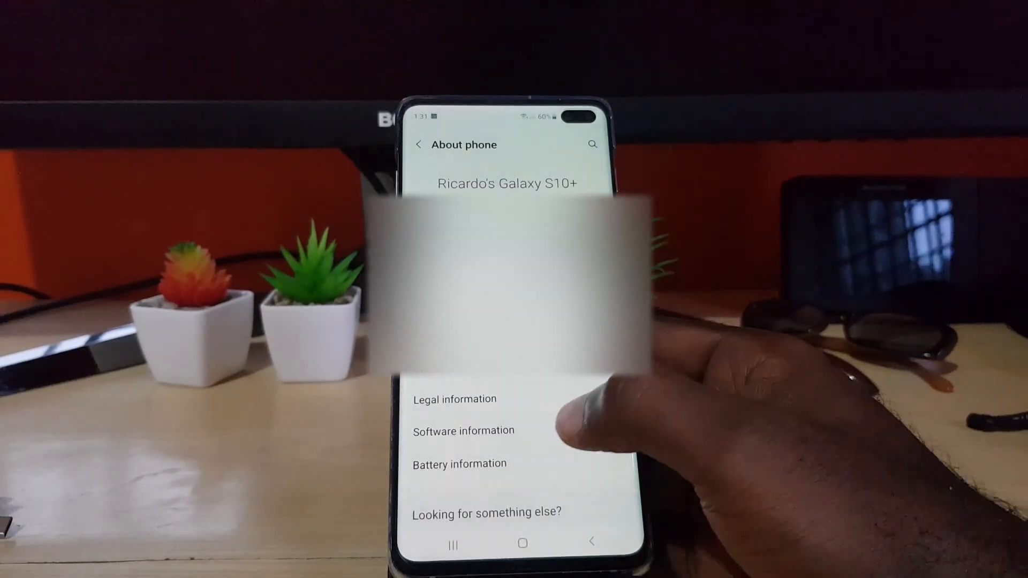
pyautogui.click(462, 430)
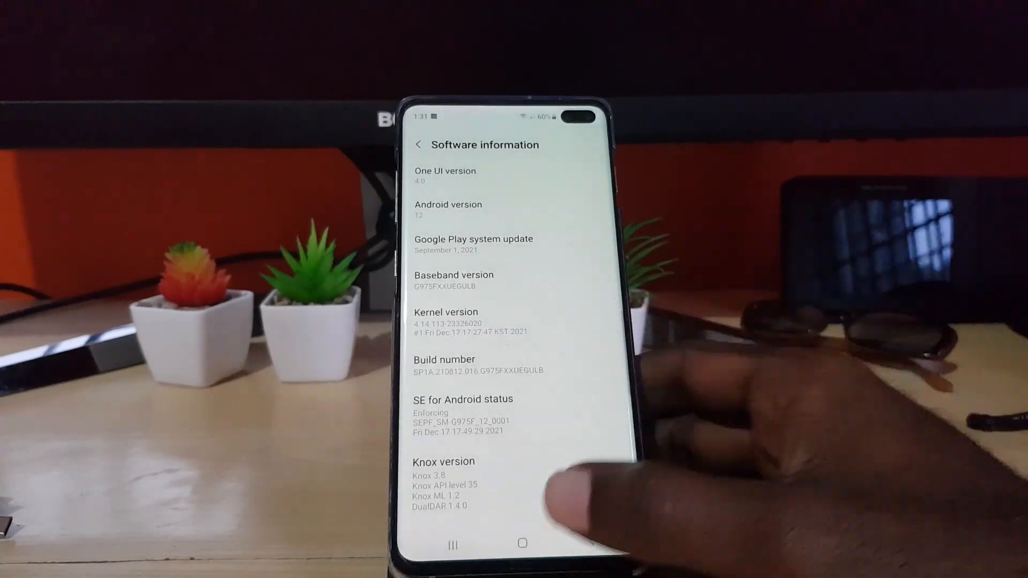
# Step: Return from software info to the home screen before pulling down the quick panel
pyautogui.click(522, 541)
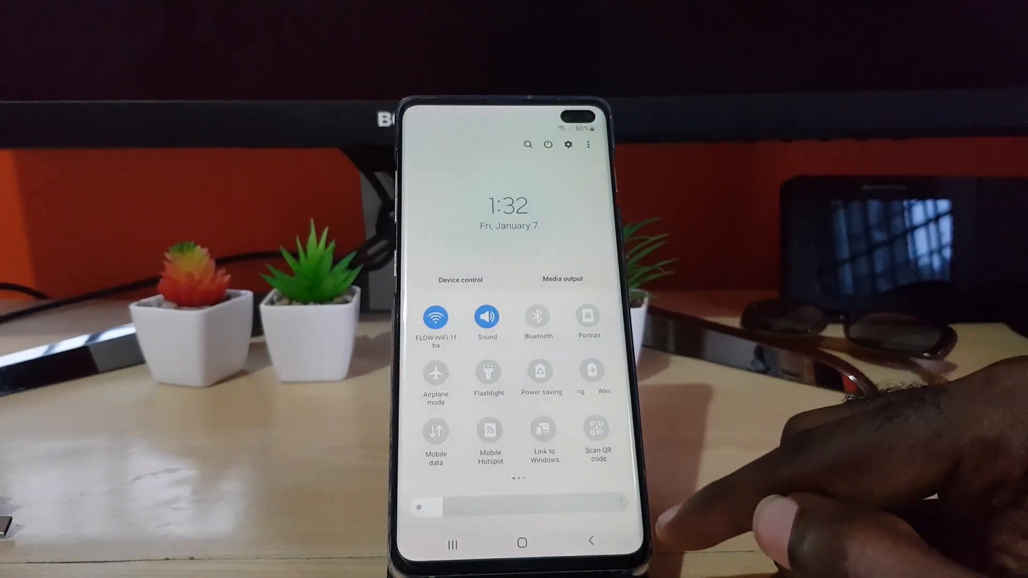
pyautogui.moveTo(590, 361)
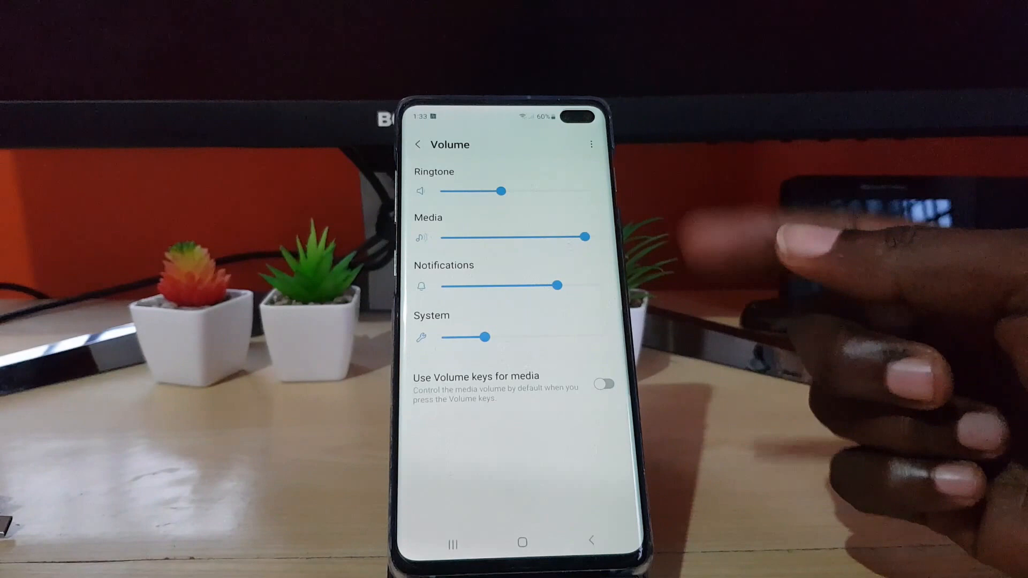
# Step: Leave the Volume page with its ringtone, media, notification and system sliders for home
pyautogui.click(522, 540)
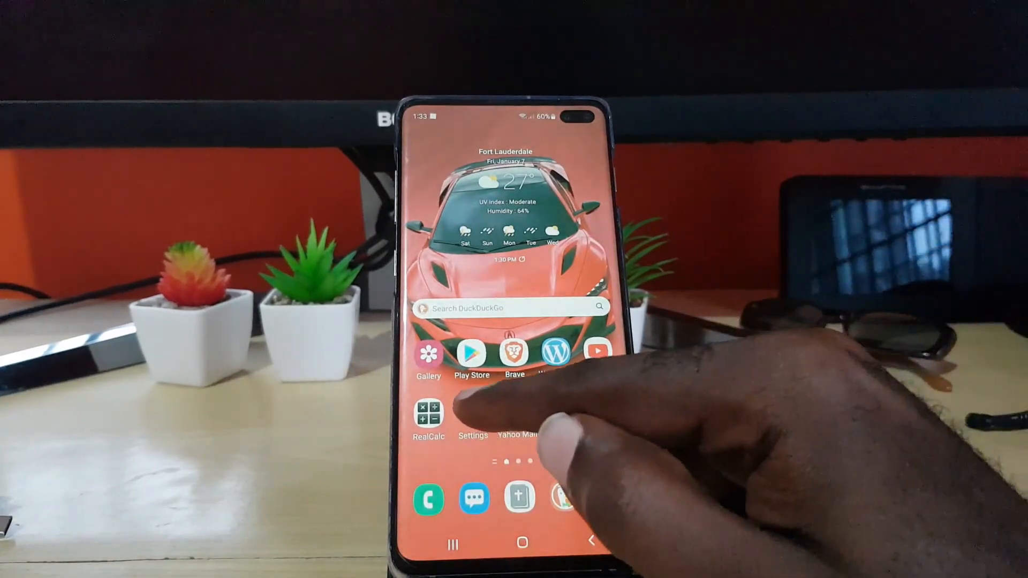
# Step: View the Galaxy Themes about page with its update notice and return to the settings list
pyautogui.click(472, 416)
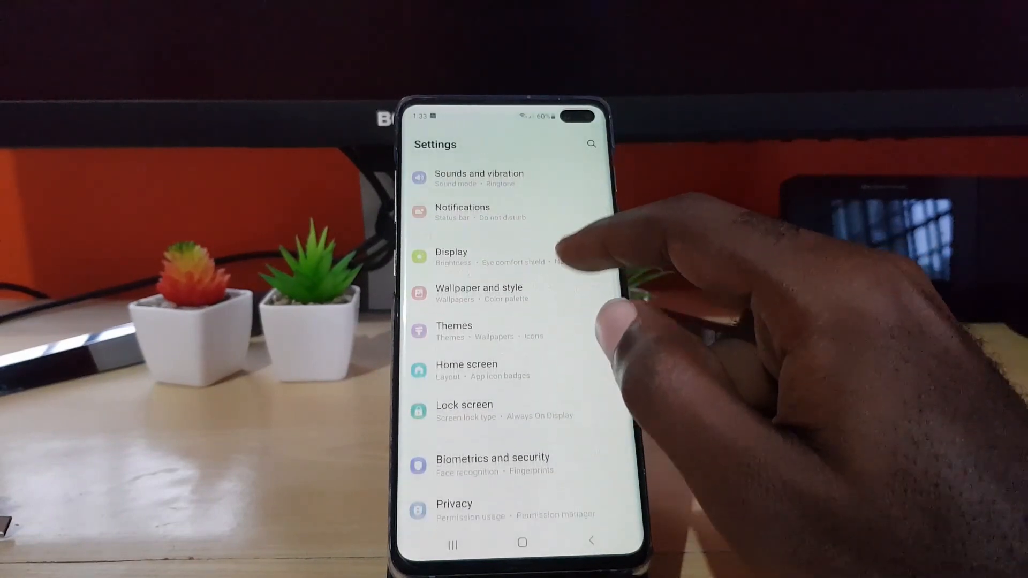
pyautogui.scroll(-3)
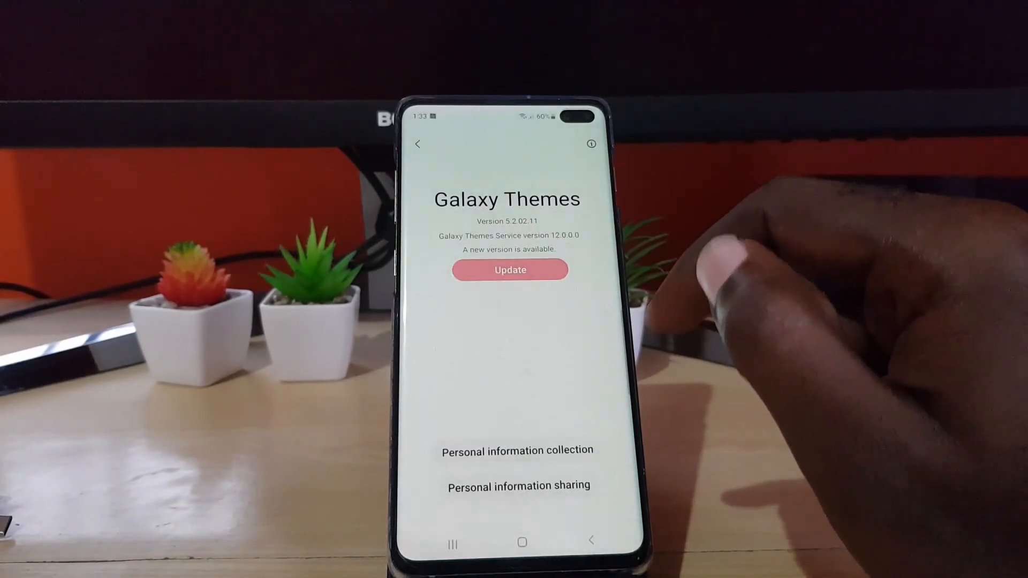
pyautogui.click(509, 269)
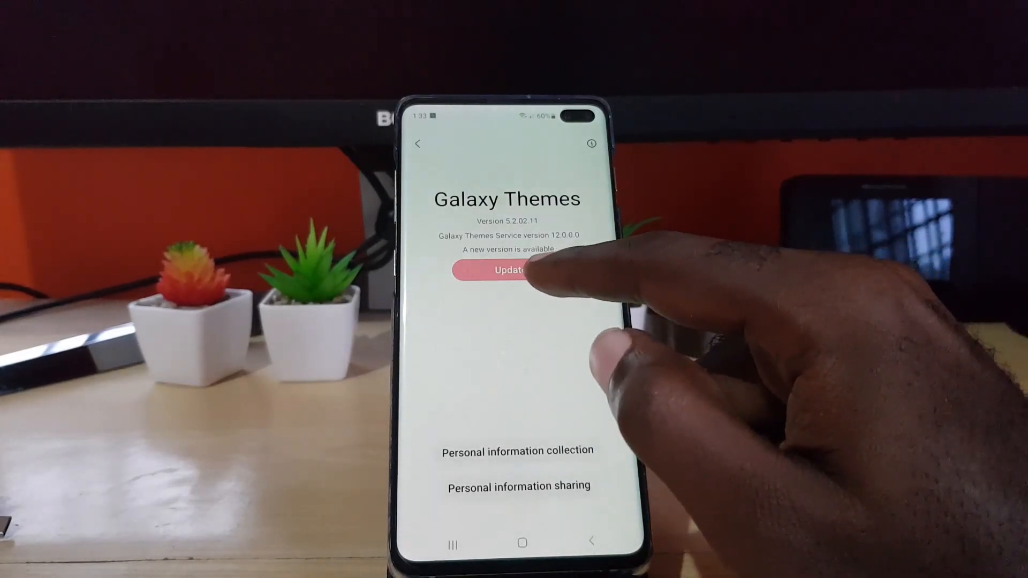
pyautogui.click(417, 144)
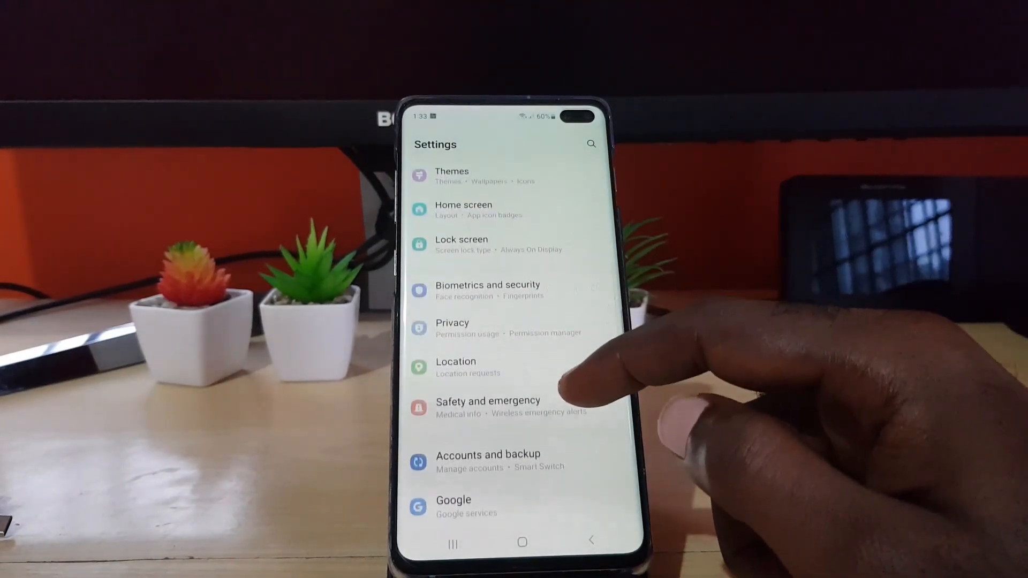
# Step: Show the Apps page listing installed apps with their storage sizes
pyautogui.scroll(3)
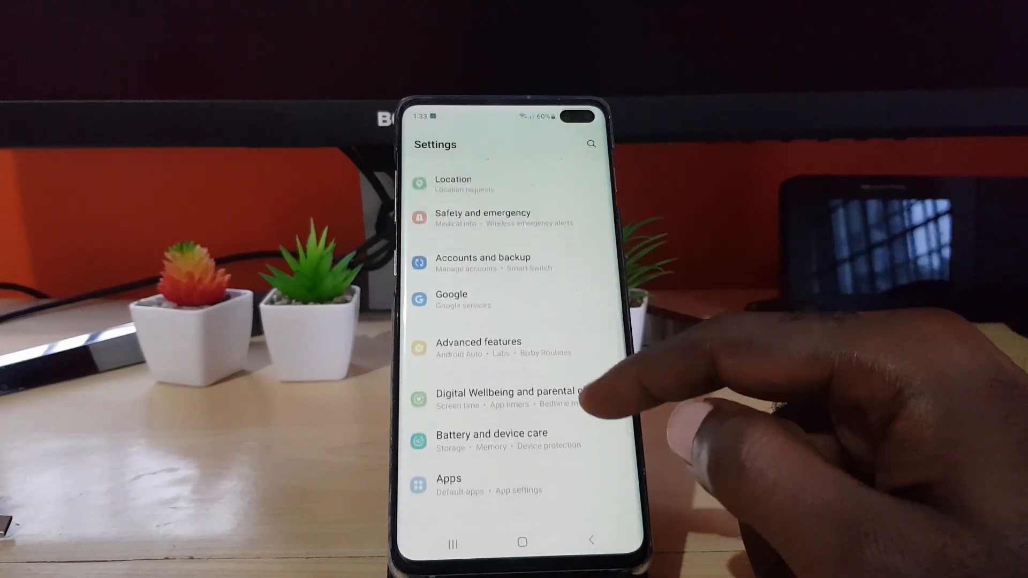
pyautogui.scroll(-3)
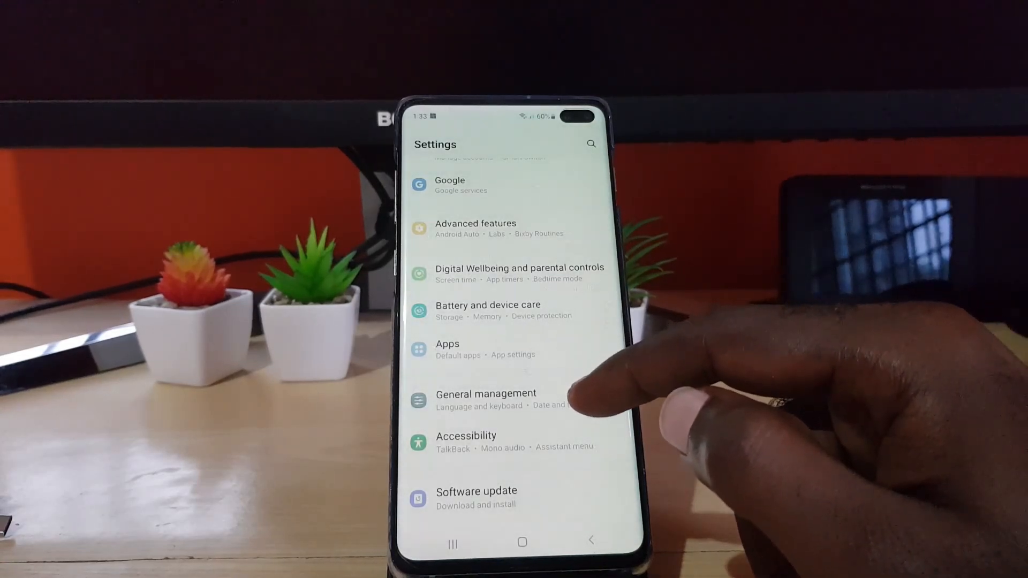
pyautogui.click(448, 343)
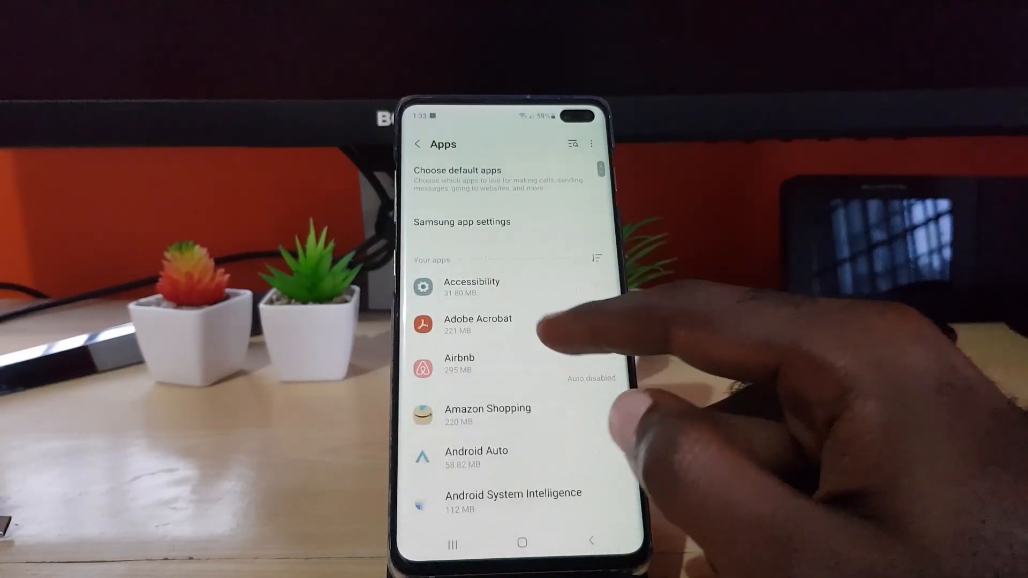
# Step: View Adobe Acrobat's app, data, cache and total storage, then go back home
pyautogui.click(478, 324)
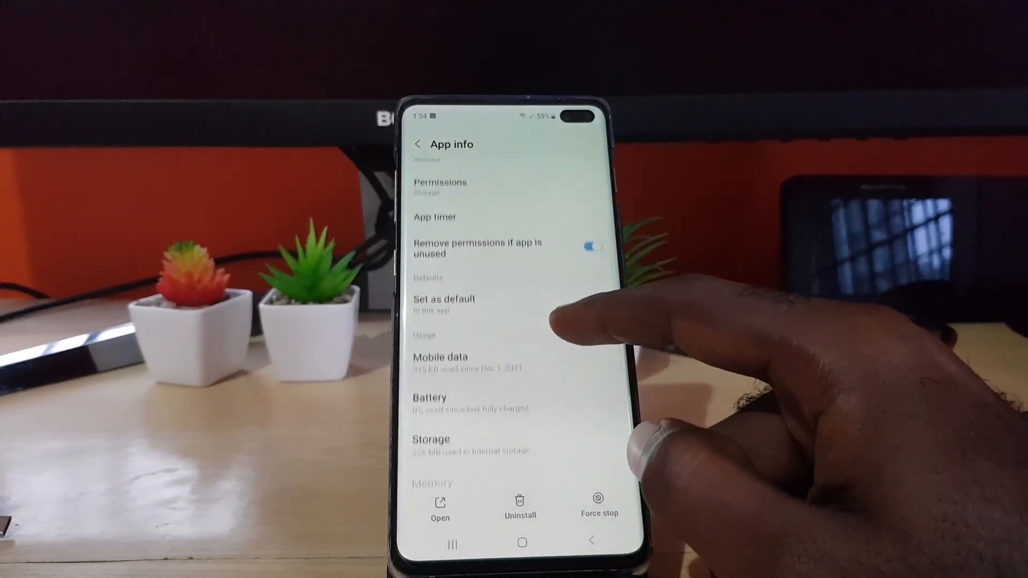
pyautogui.click(430, 439)
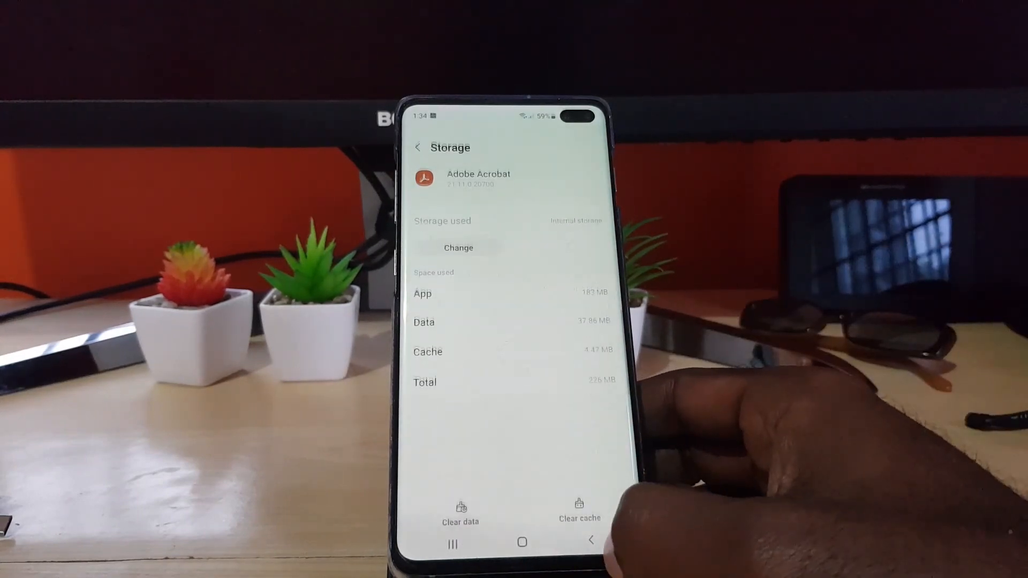
pyautogui.click(417, 145)
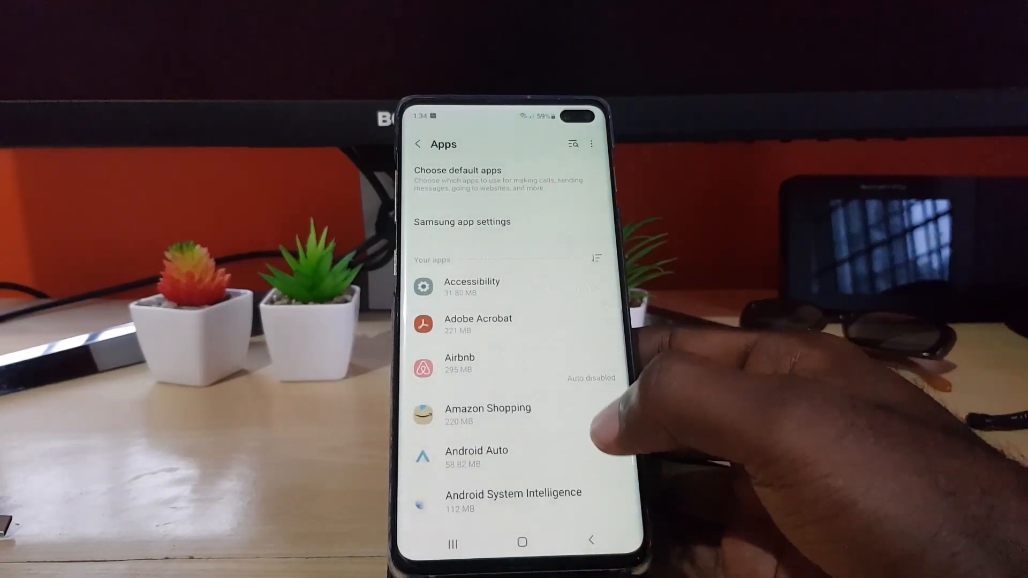
pyautogui.click(418, 143)
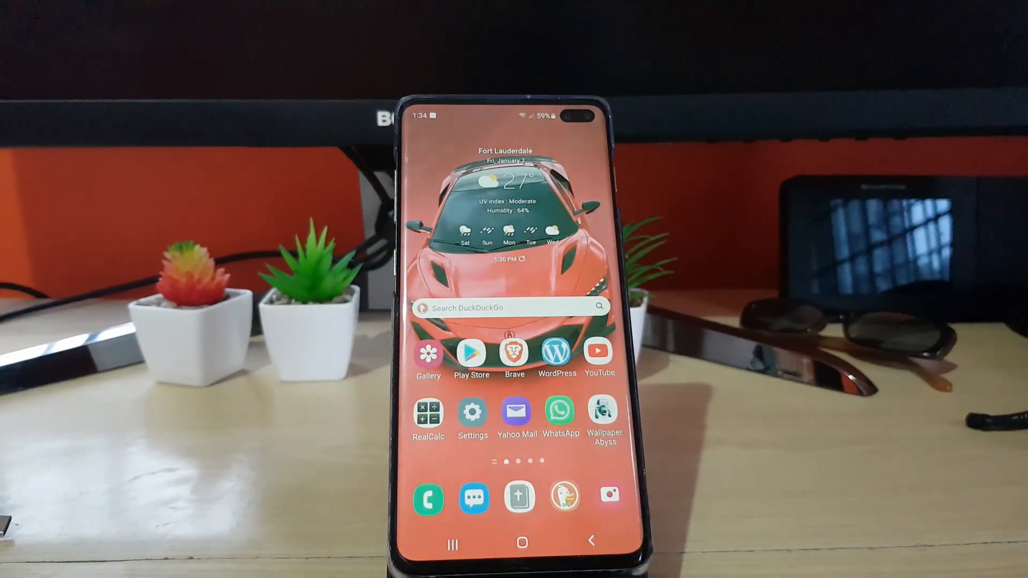
# Step: Show About phone's Software information with One UI, Android, kernel and build details
pyautogui.click(471, 413)
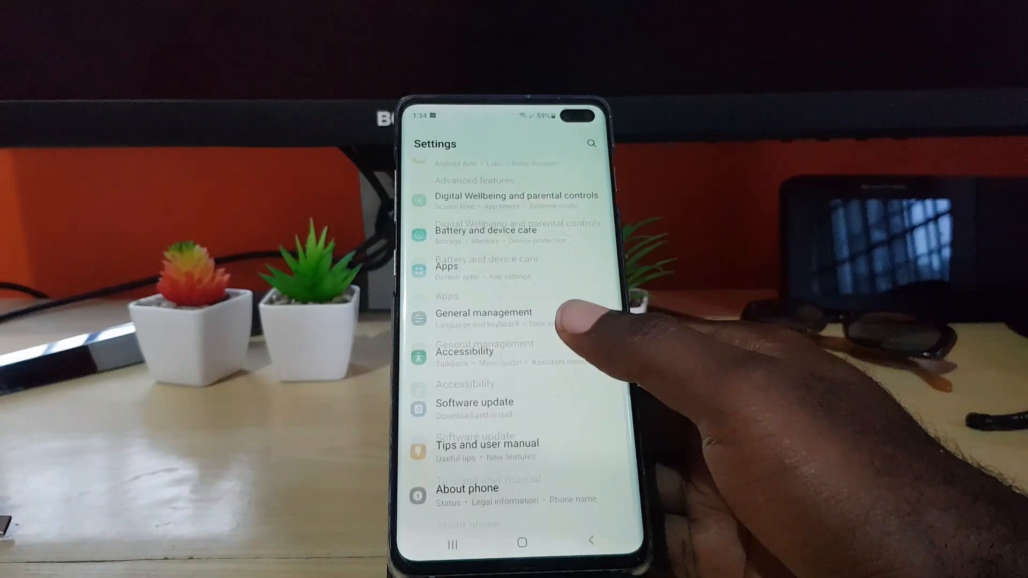
pyautogui.click(474, 402)
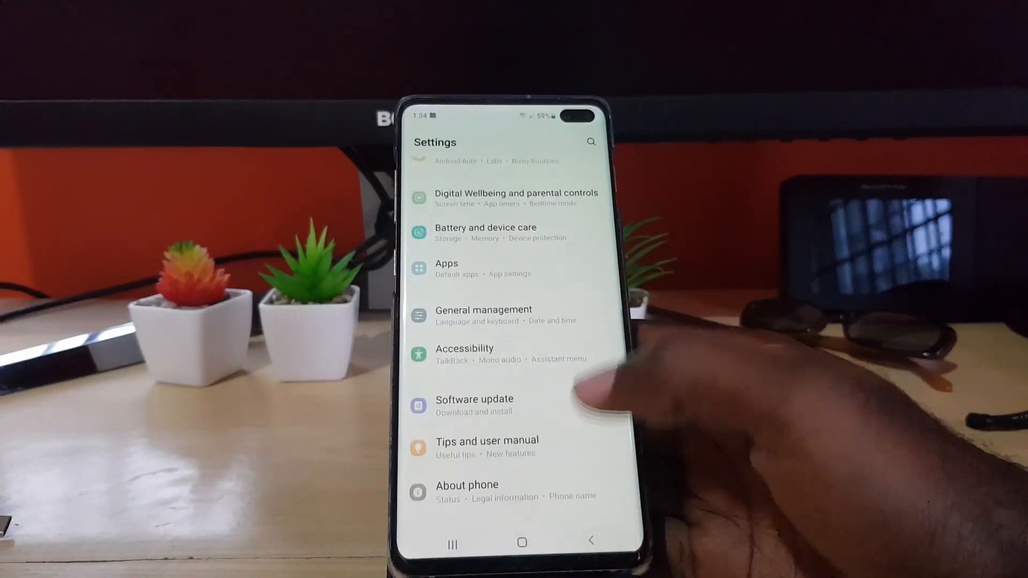
pyautogui.click(467, 484)
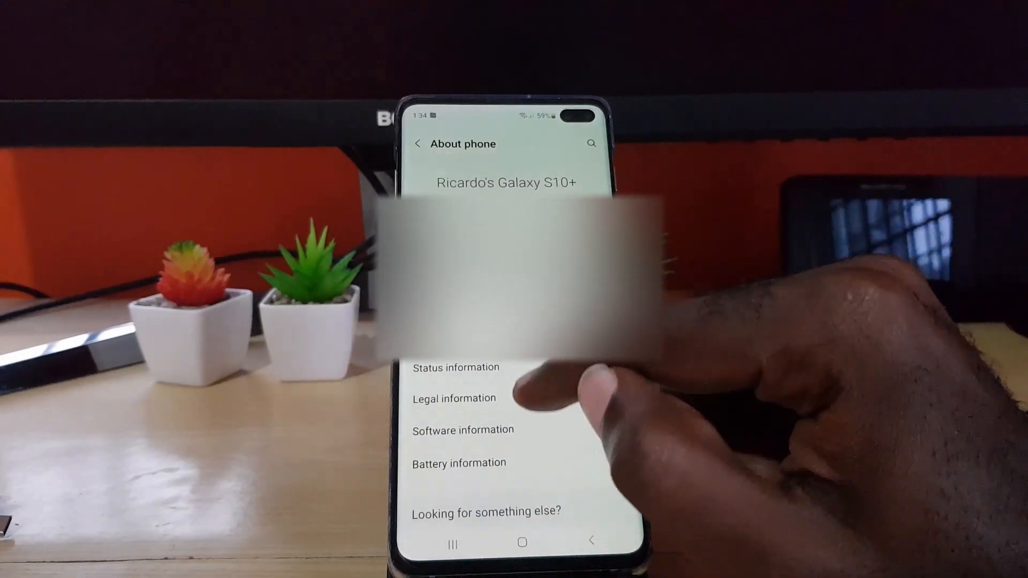
pyautogui.click(463, 429)
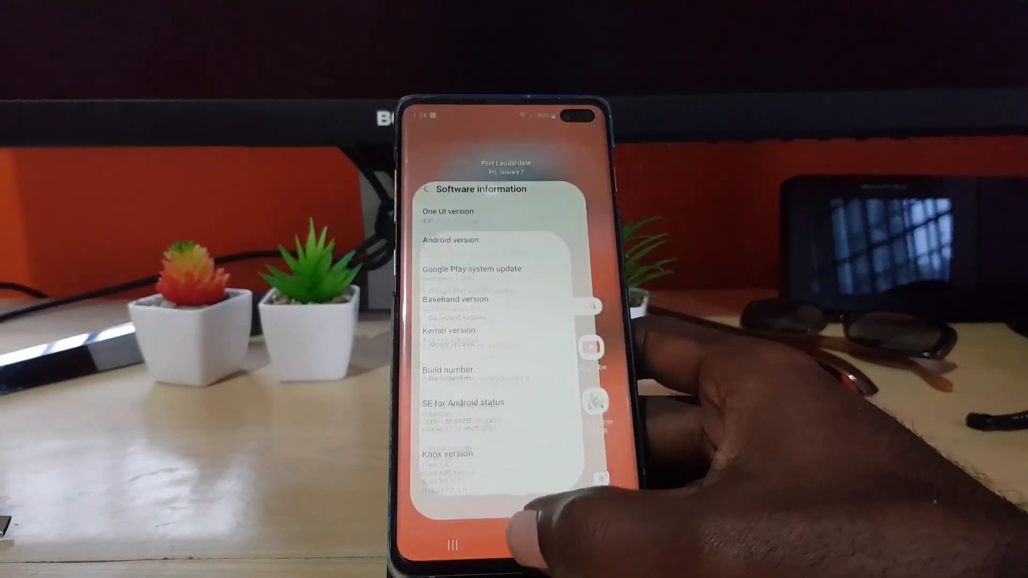
# Step: Leave the recents overview and move to the app drawer's second page of apps
pyautogui.click(522, 543)
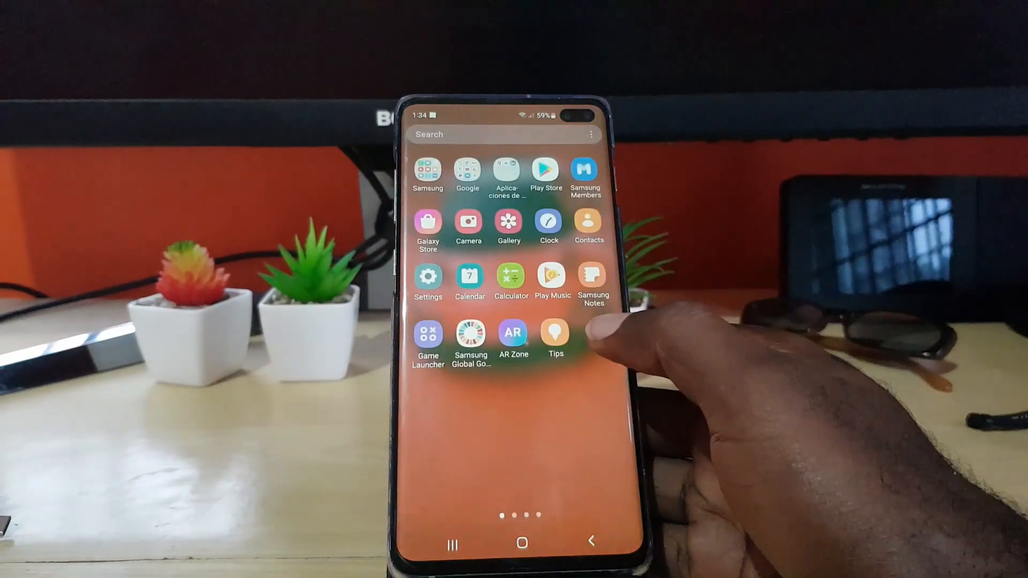
pyautogui.hscroll(-3)
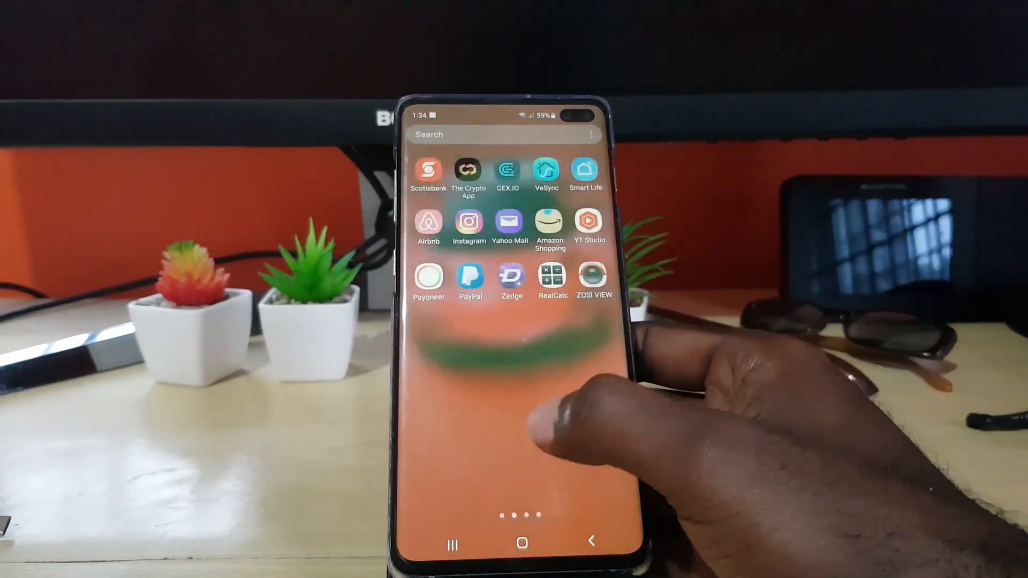